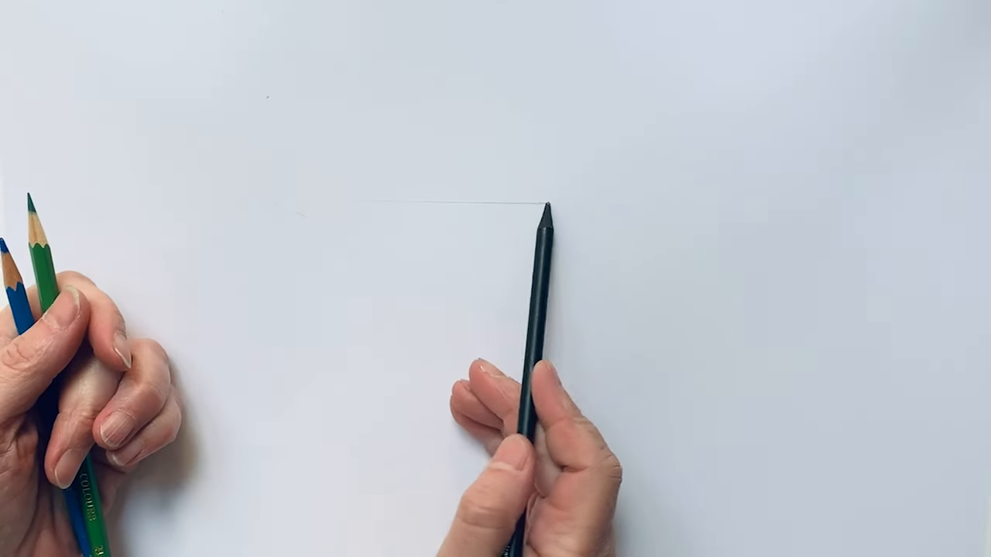
pyautogui.moveTo(550, 209); pyautogui.dragTo(279, 206)
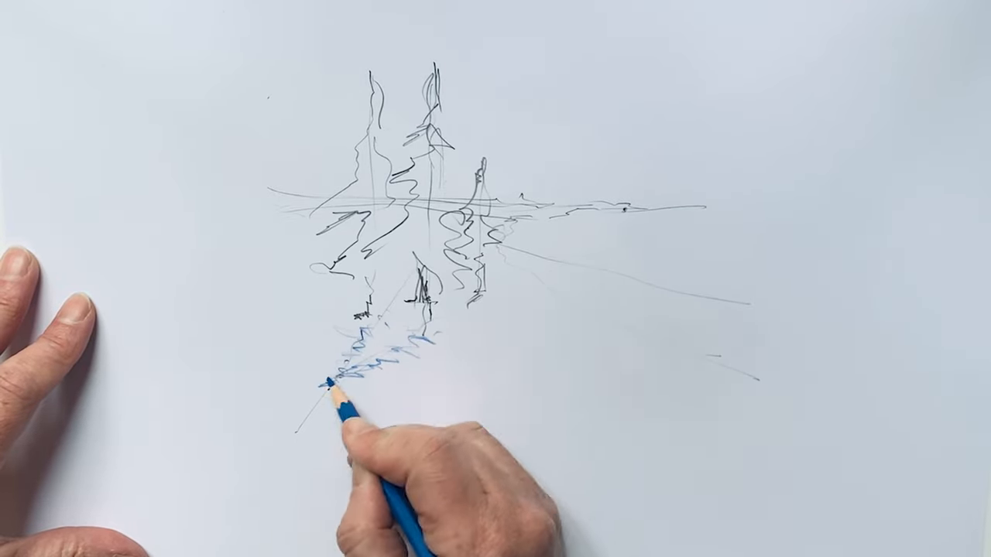
pyautogui.moveTo(332, 379); pyautogui.dragTo(371, 348)
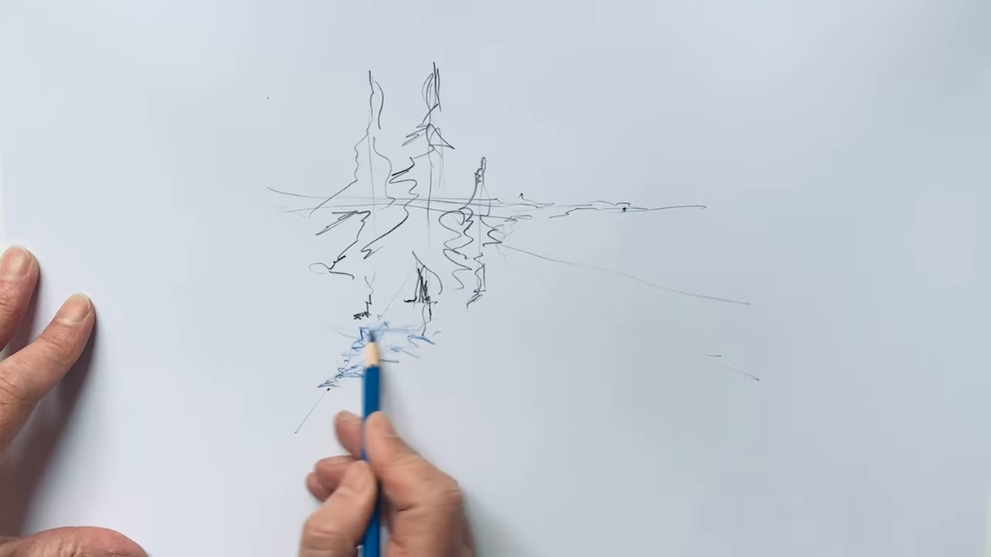